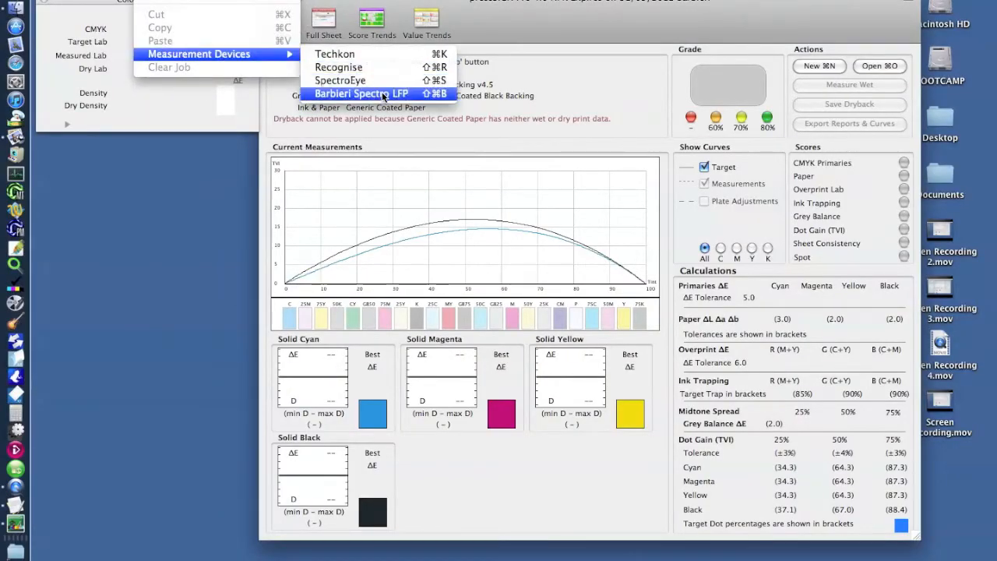
Step: Select the Barbieri Spectro LFP and accept its Transmission, Contactless measurement settings
left_click(361, 93)
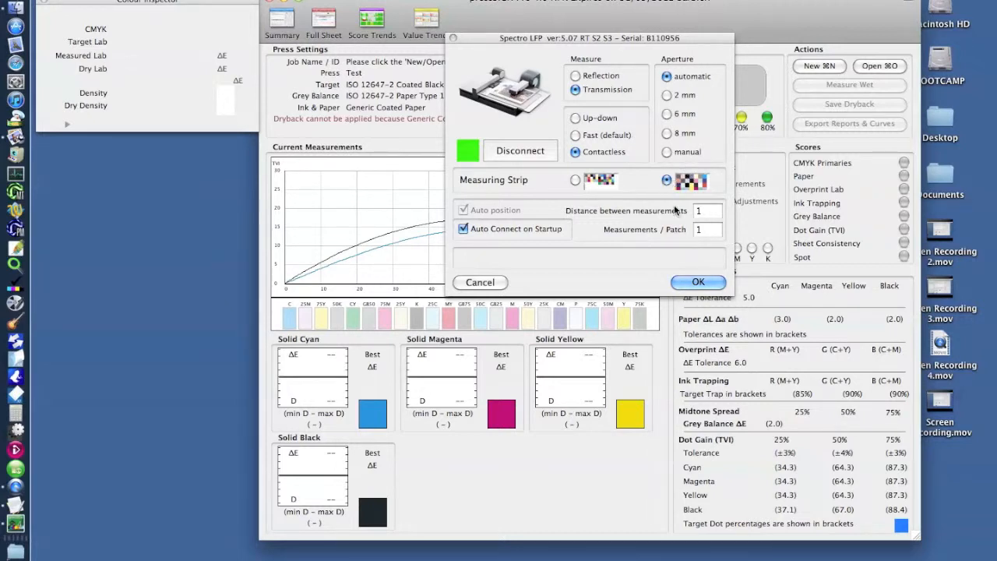
left_click(698, 282)
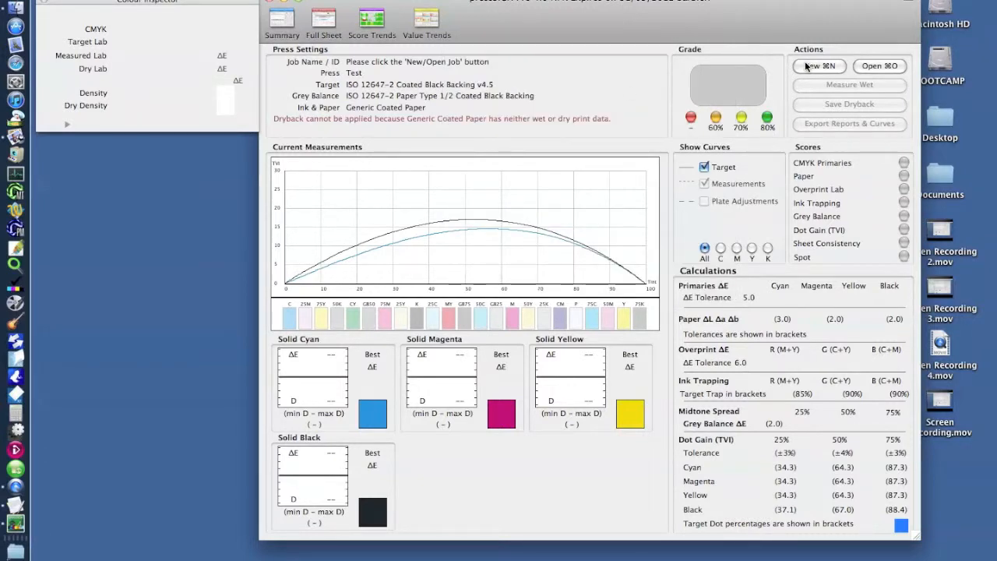
Step: Create the job 'Barbieri Transmissive Test' with Epson Clear Film as its standard
left_click(819, 65)
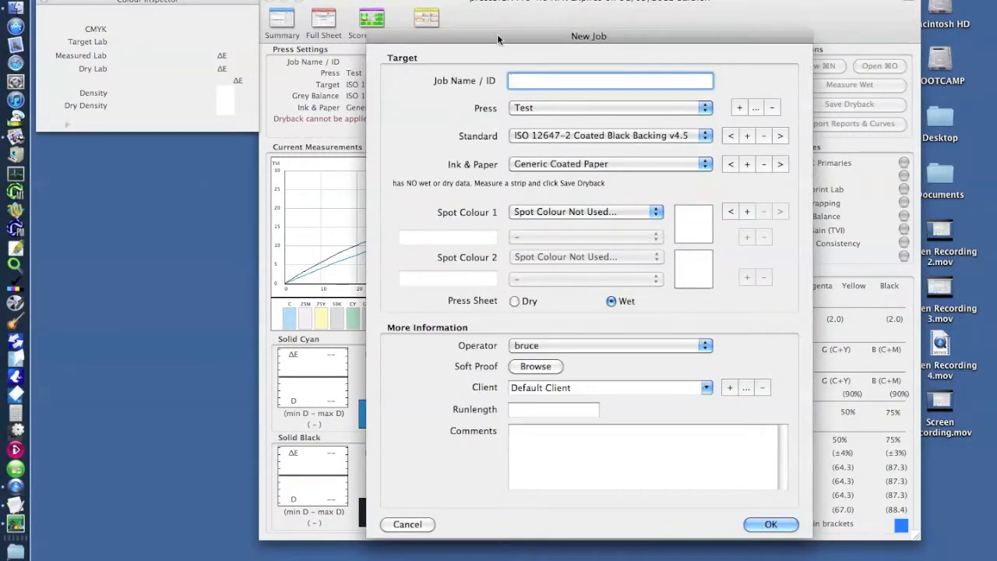
type("Barbieri Transmissive Test")
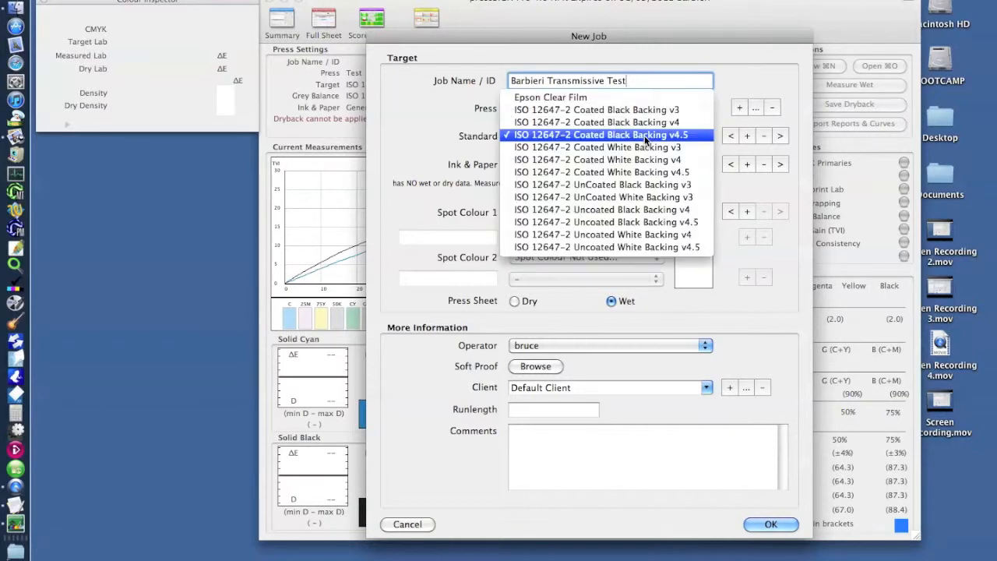
left_click(552, 97)
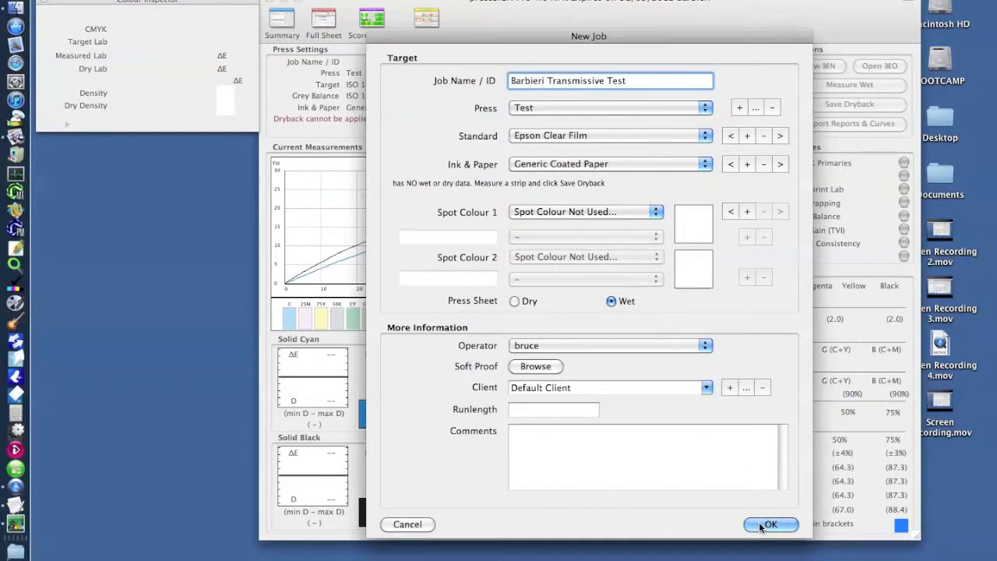
left_click(769, 524)
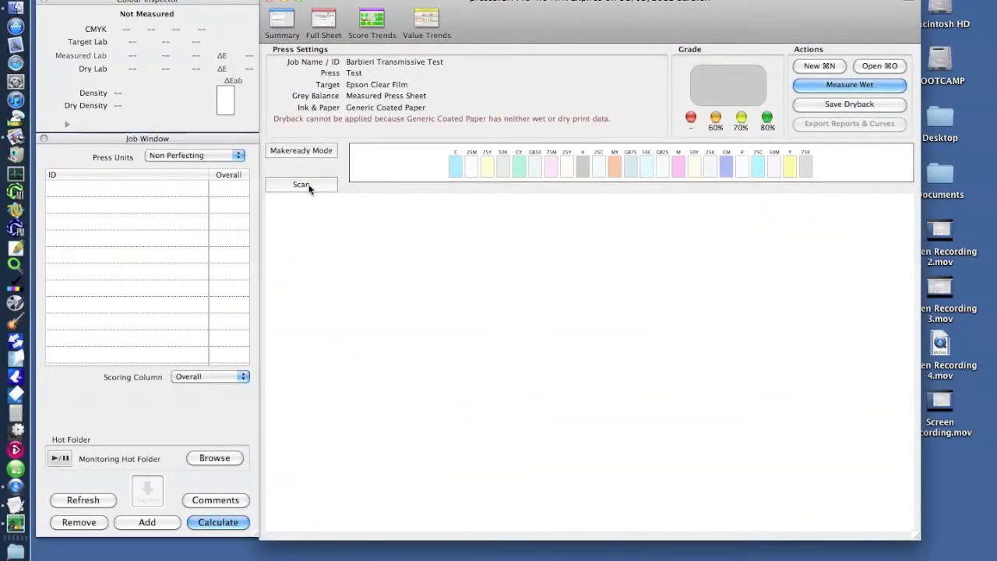
Step: Scan the transmissive target strip, producing sheet 'Barbieri Transmissive Test 001' graded 100%
left_click(300, 184)
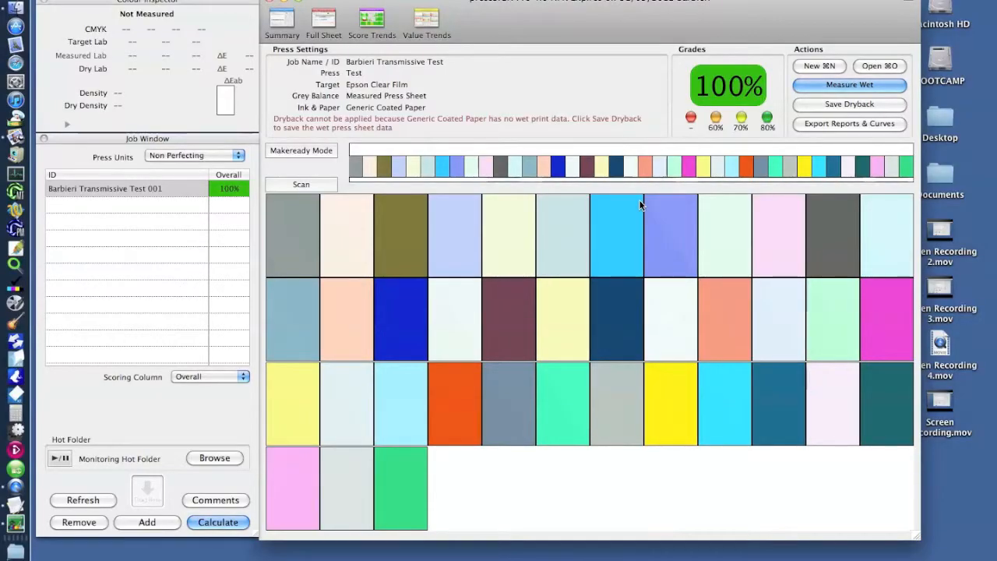